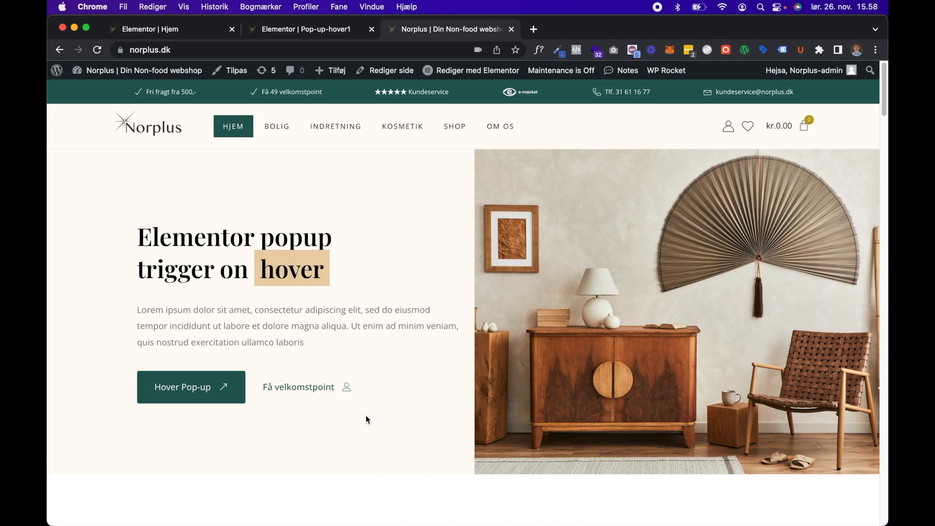
{"action": "mouse_move", "coordinate": [213, 397]}
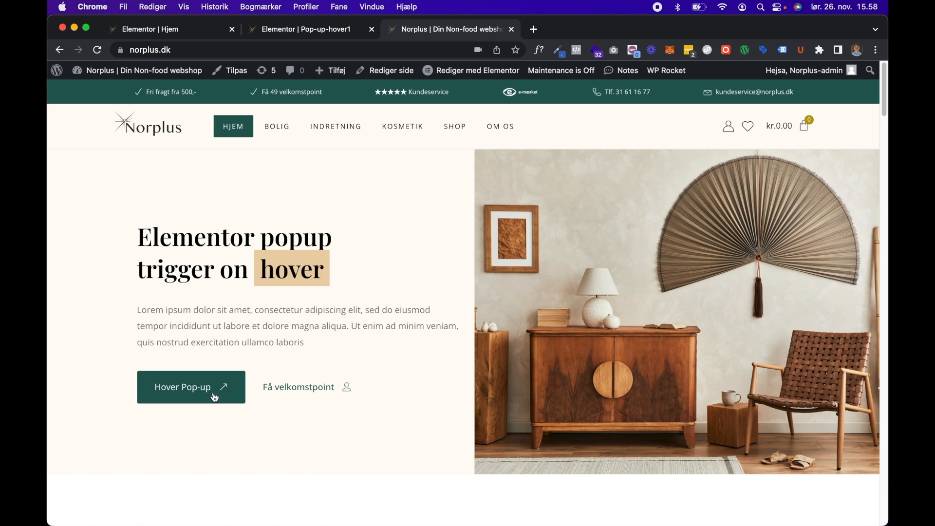
{"action": "mouse_move", "coordinate": [191, 386]}
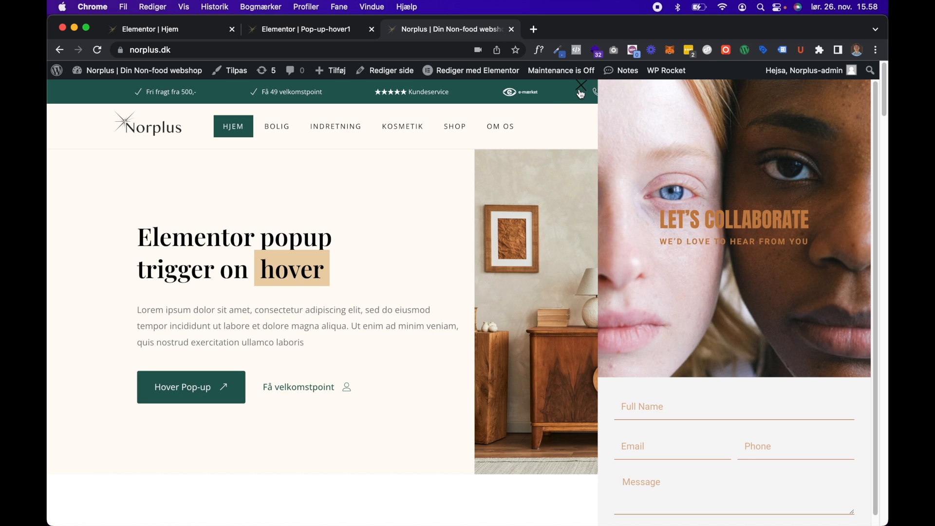
{"action": "mouse_move", "coordinate": [50, 341]}
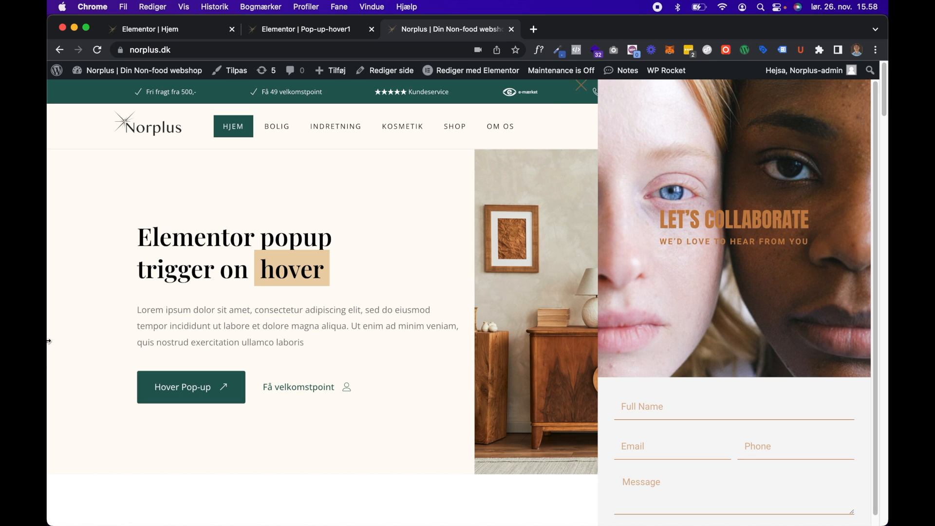
{"action": "mouse_move", "coordinate": [125, 436]}
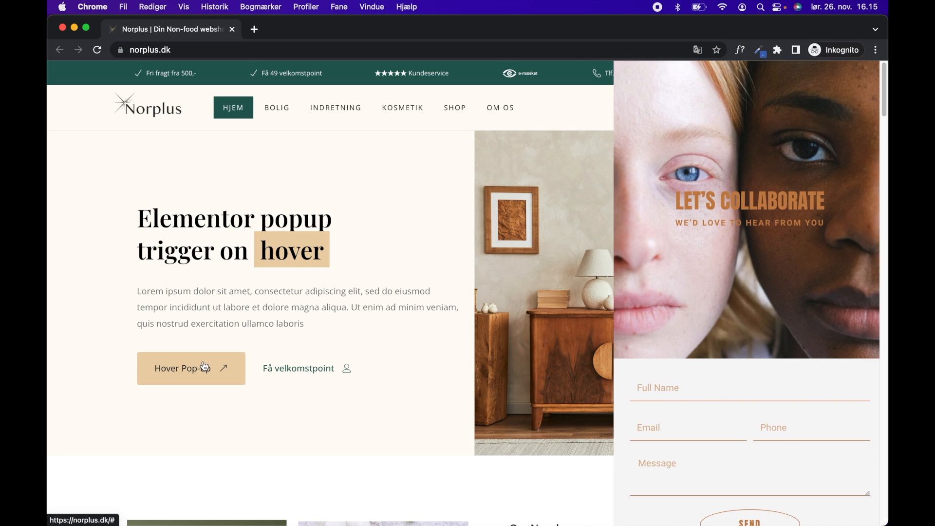
{"action": "mouse_move", "coordinate": [115, 374]}
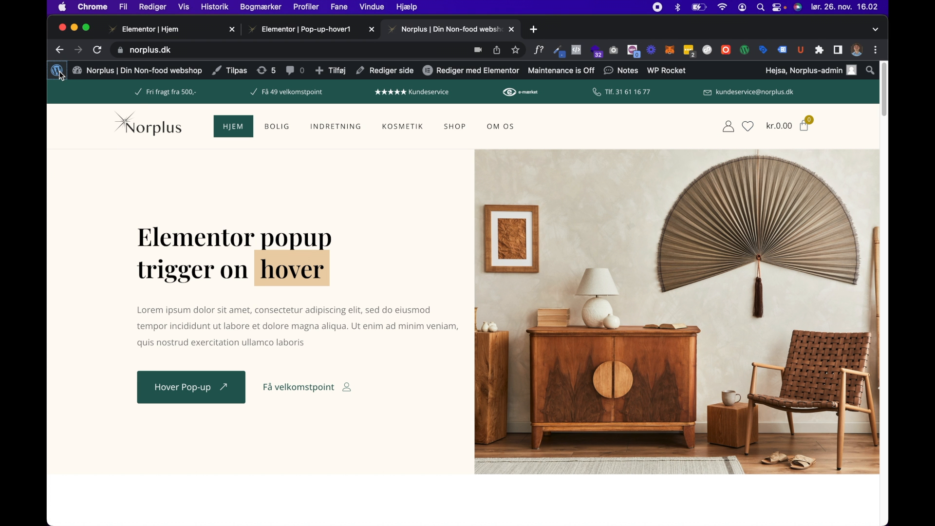
Step: From Templates > Popups, add a new Popup template named Hover-pop-up2
{"action": "left_click", "coordinate": [58, 70]}
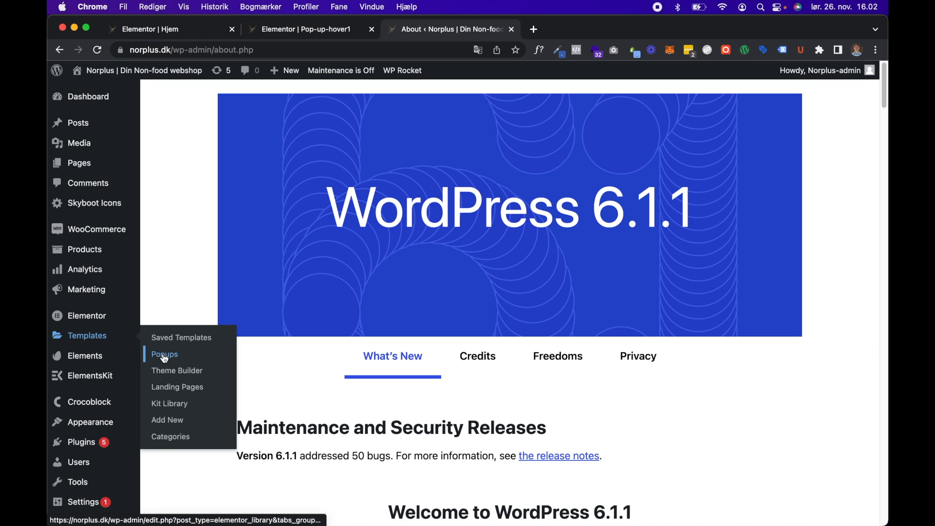
{"action": "mouse_move", "coordinate": [170, 356]}
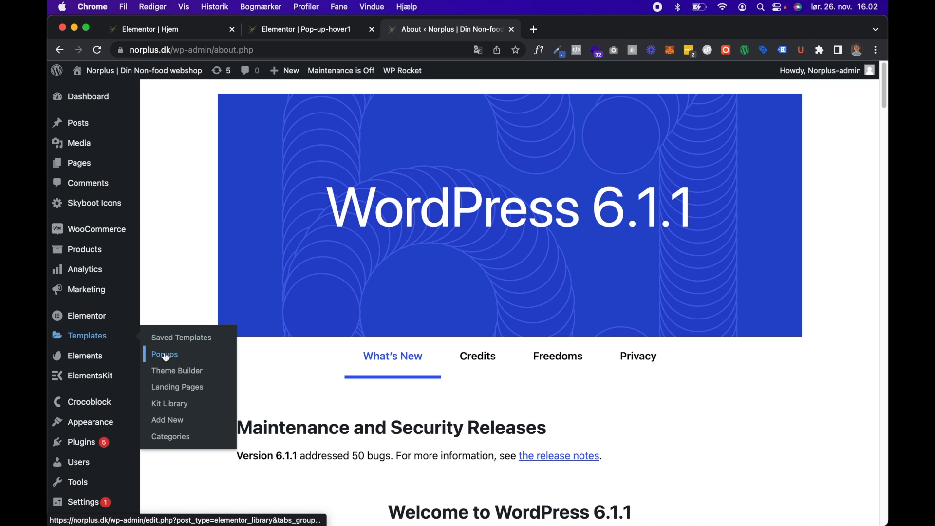
{"action": "left_click", "coordinate": [164, 354]}
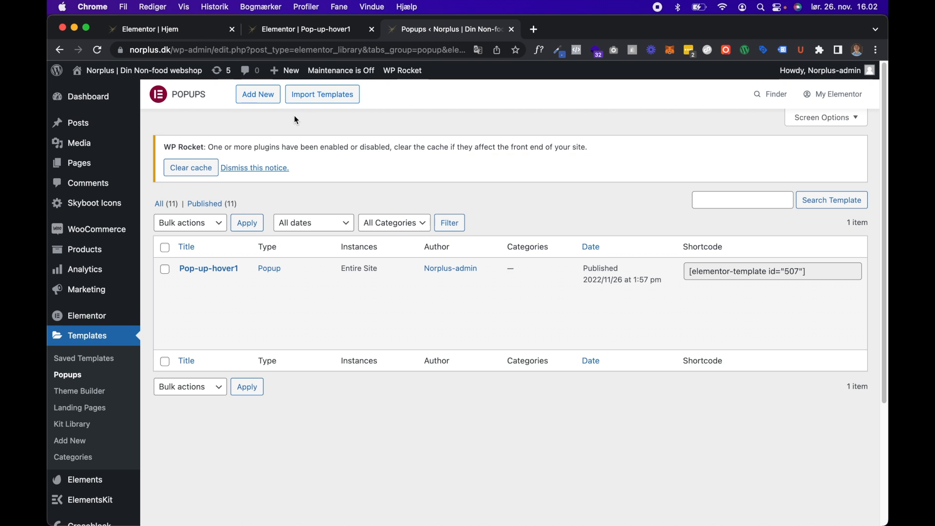
{"action": "mouse_move", "coordinate": [284, 146]}
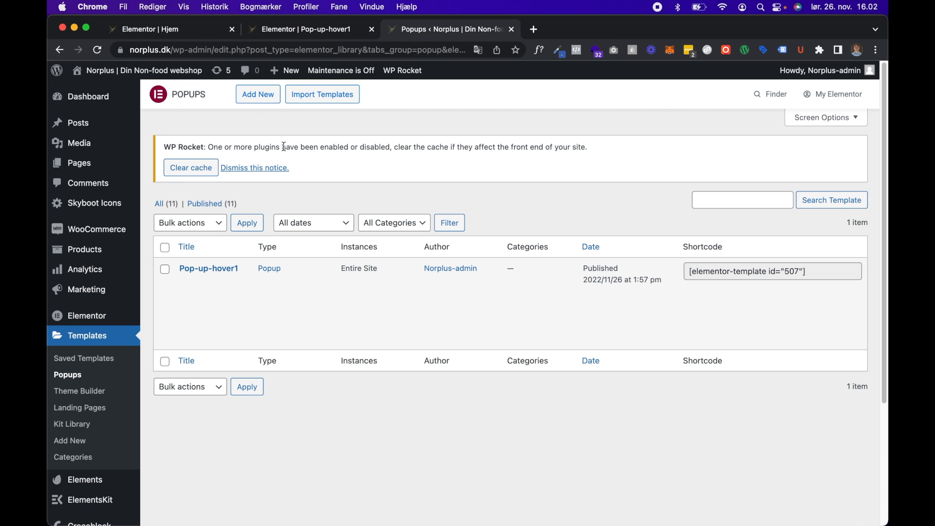
{"action": "mouse_move", "coordinate": [370, 237]}
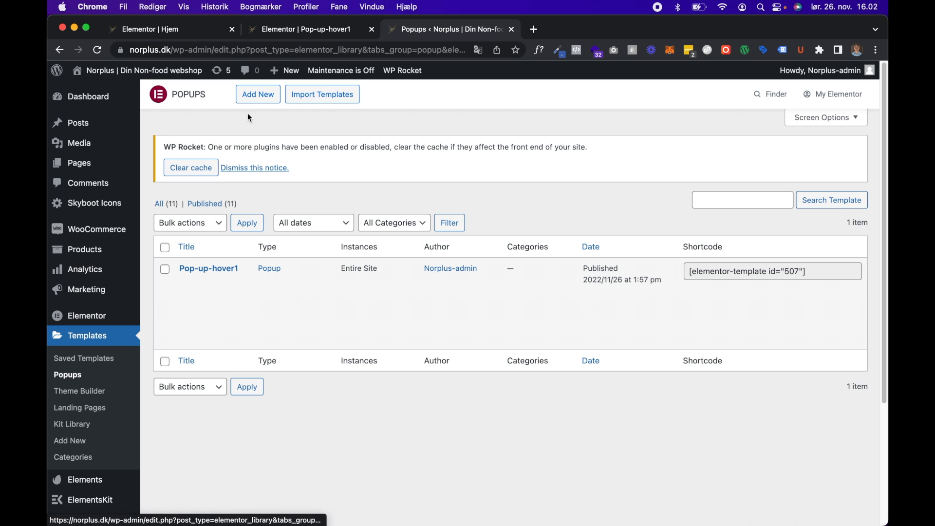
{"action": "left_click", "coordinate": [258, 94]}
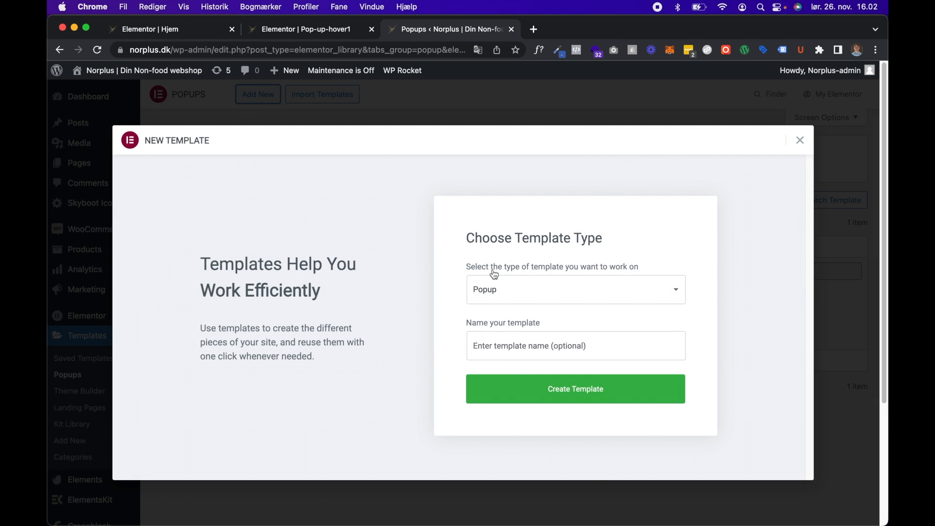
{"action": "type", "text": "H"}
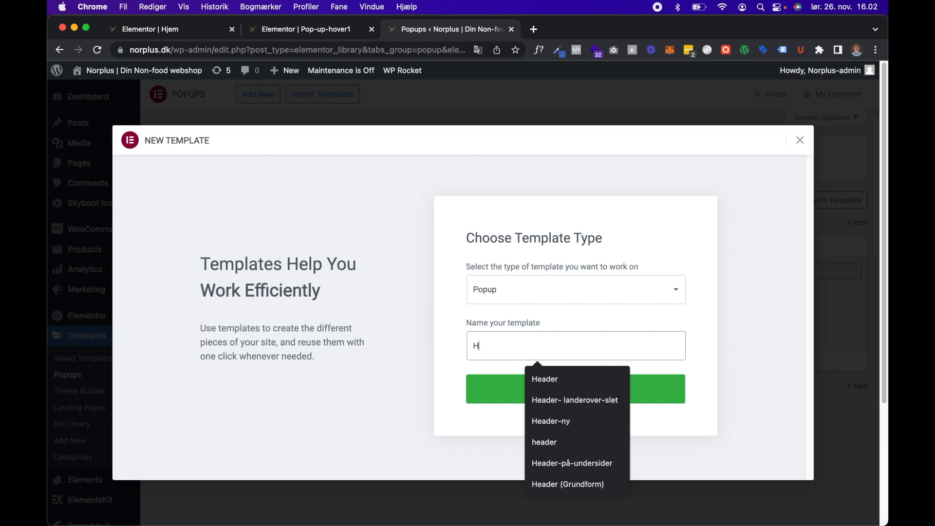
{"action": "type", "text": "Hover-pop-up2"}
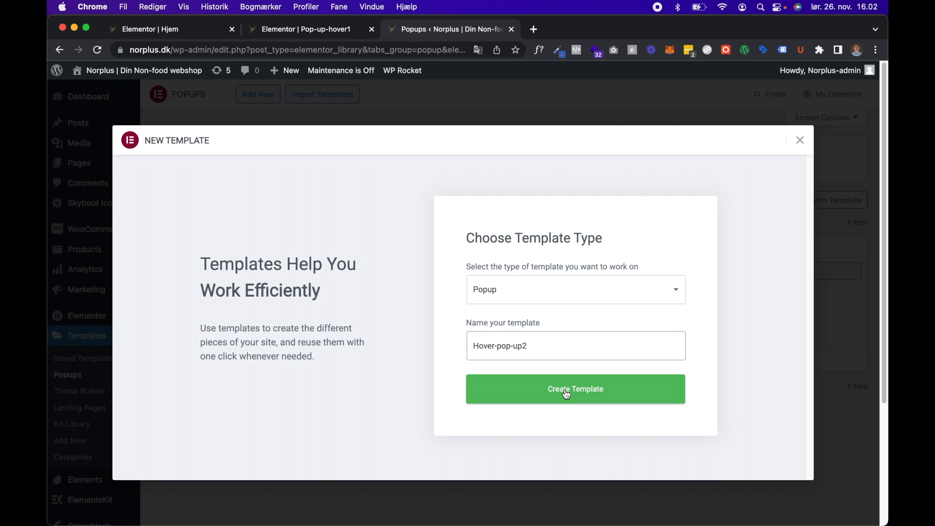
{"action": "left_click", "coordinate": [575, 388]}
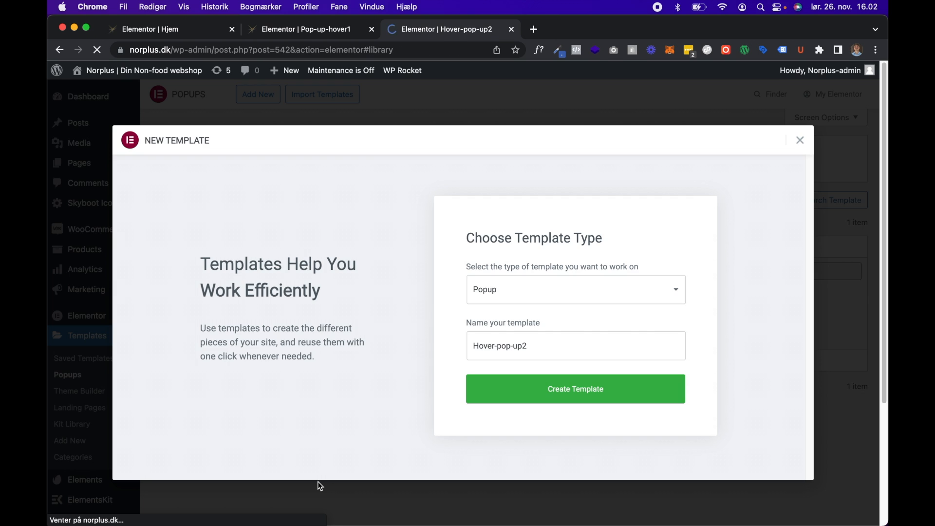
Step: Insert the Let's Collaborate contact-form design from the library's Popups tab
{"action": "left_click", "coordinate": [574, 388]}
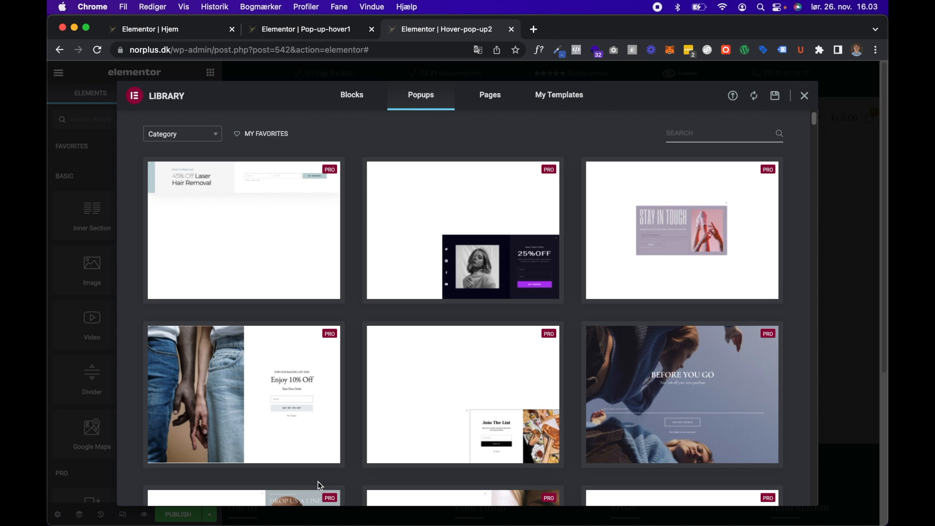
{"action": "scroll", "scroll_direction": "down", "scroll_amount": 3}
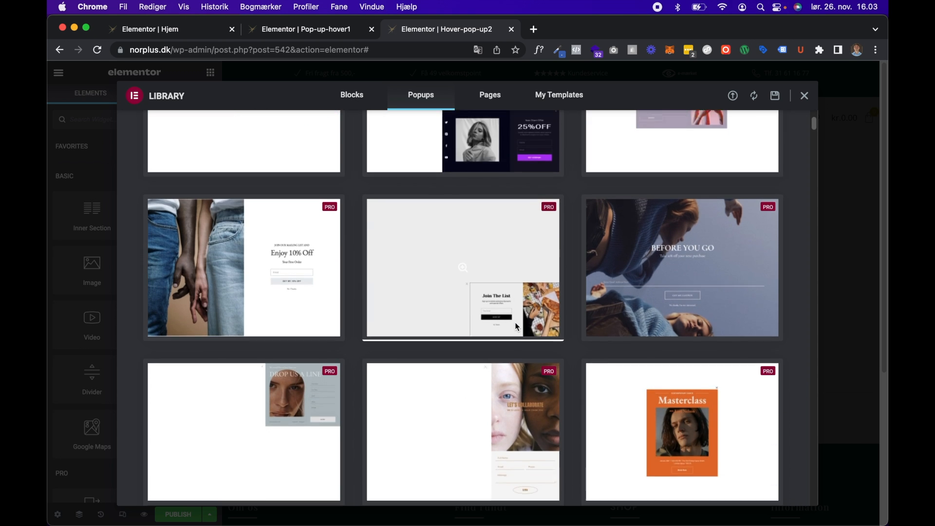
{"action": "scroll", "scroll_direction": "down", "scroll_amount": 3}
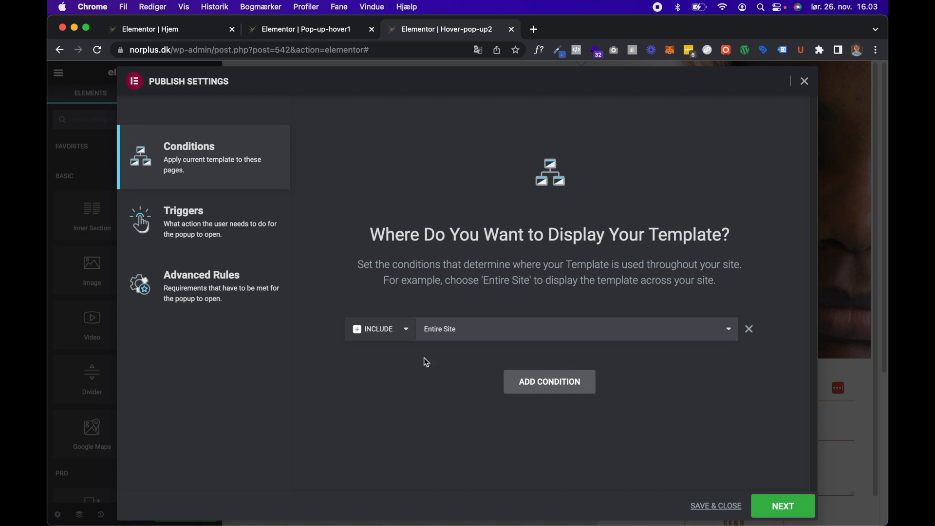
{"action": "mouse_move", "coordinate": [687, 502]}
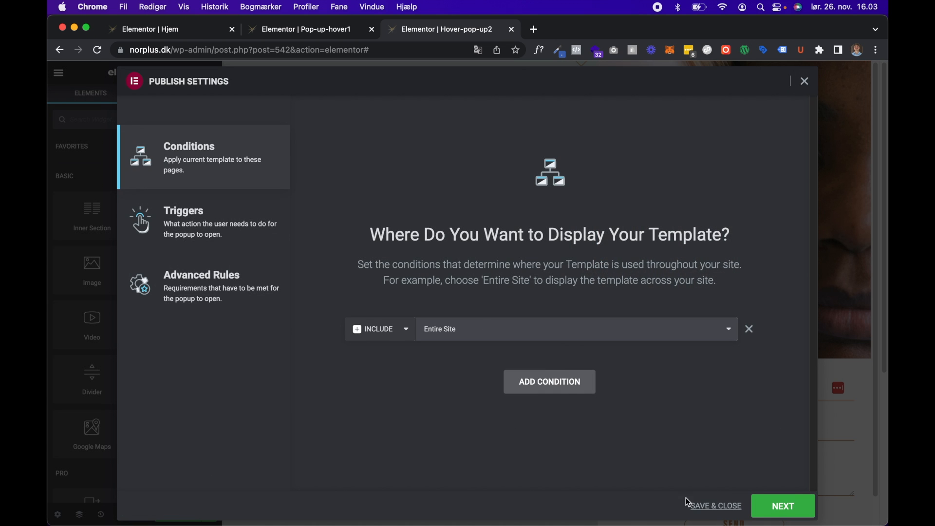
{"action": "mouse_move", "coordinate": [711, 450]}
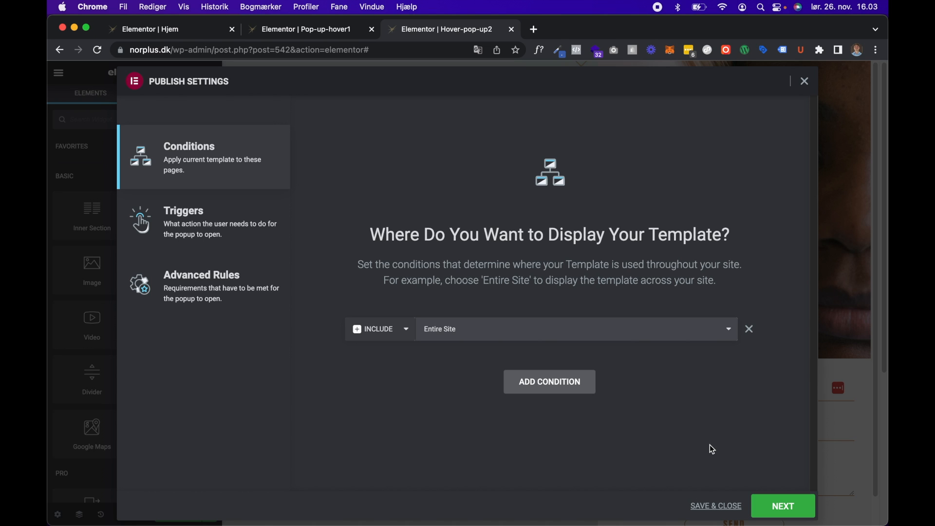
{"action": "mouse_move", "coordinate": [350, 369]}
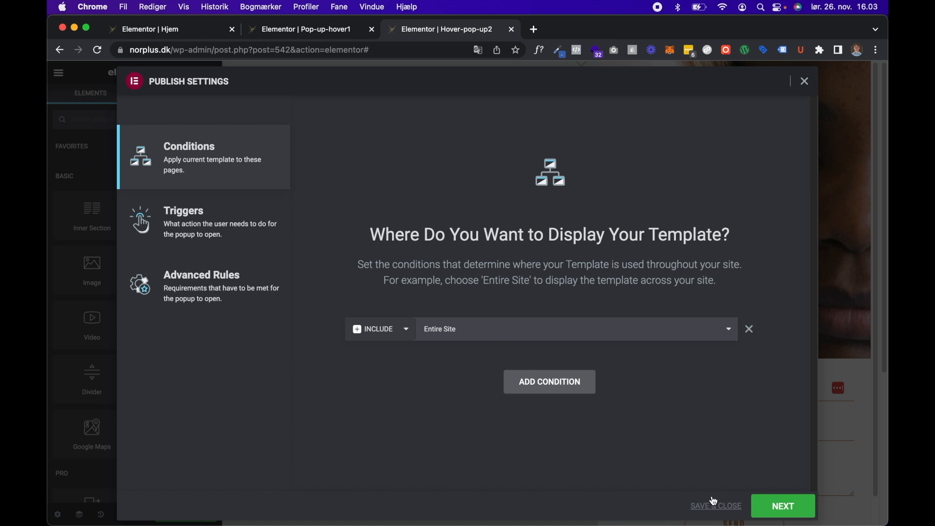
Step: Keep Include Entire Site, skip Triggers and Advanced Rules, and Save & Close
{"action": "left_click", "coordinate": [183, 211]}
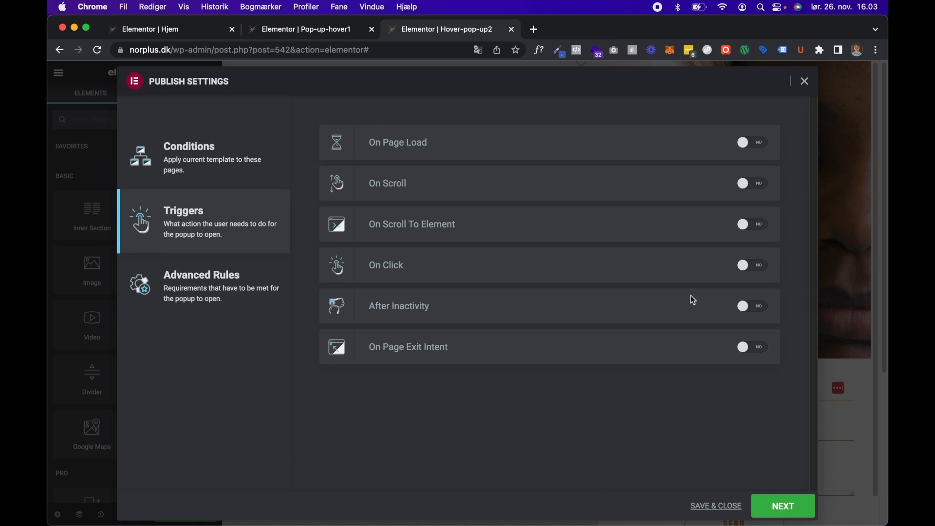
{"action": "left_click", "coordinate": [201, 285]}
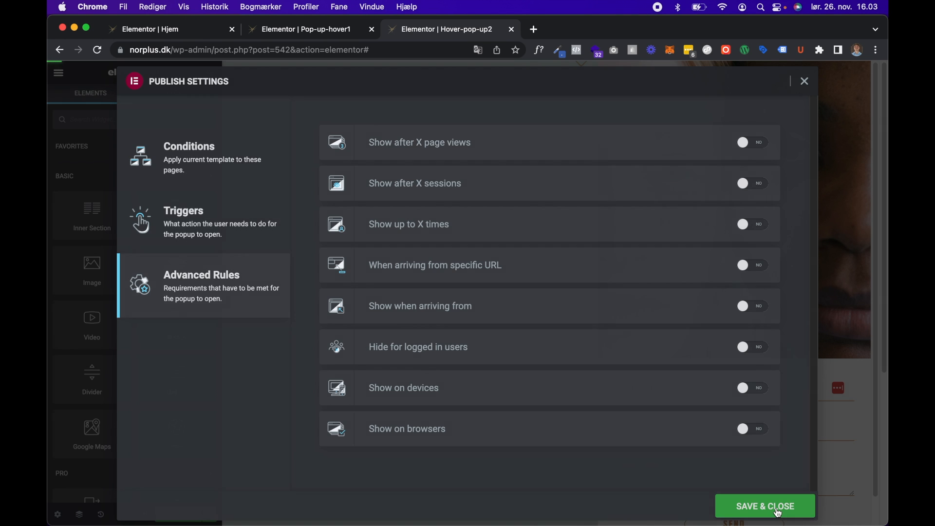
{"action": "left_click", "coordinate": [764, 505]}
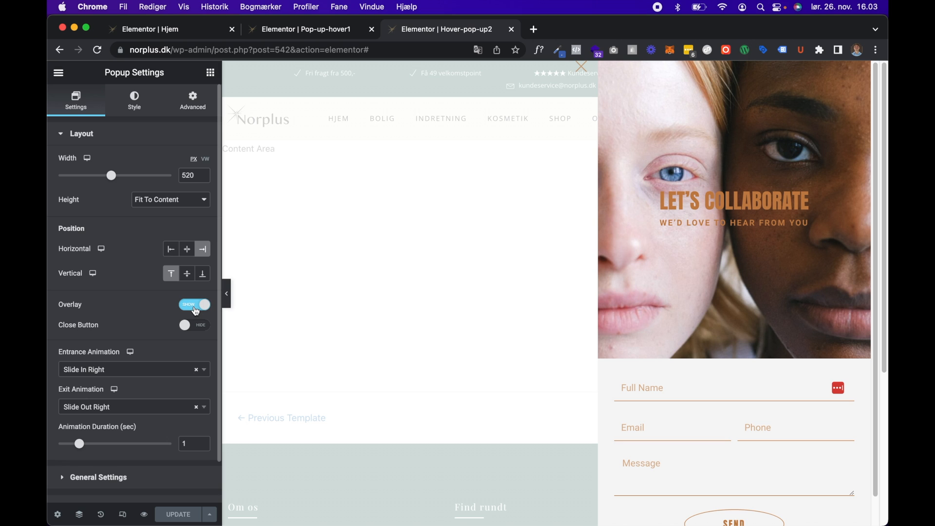
Step: Set the popup's Overlay to Hide and update Hover-pop-up2
{"action": "left_click", "coordinate": [193, 305]}
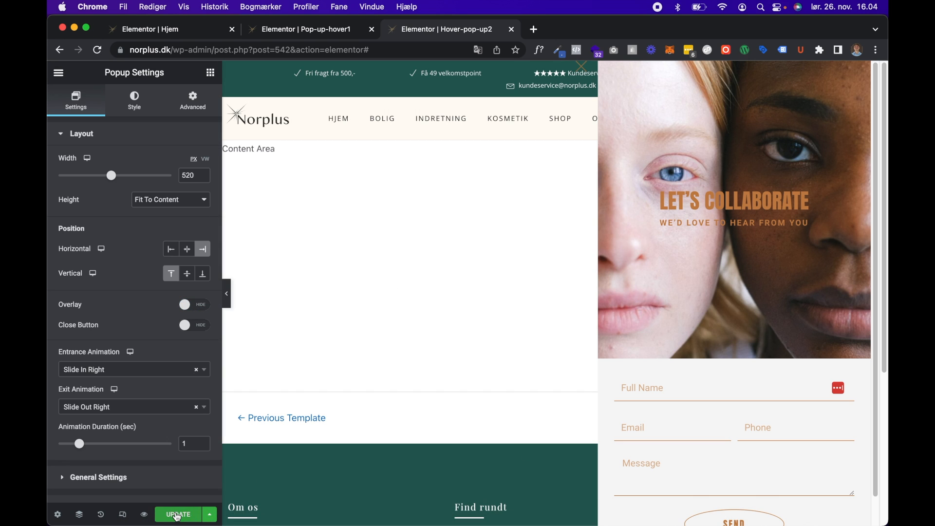
{"action": "left_click", "coordinate": [177, 514]}
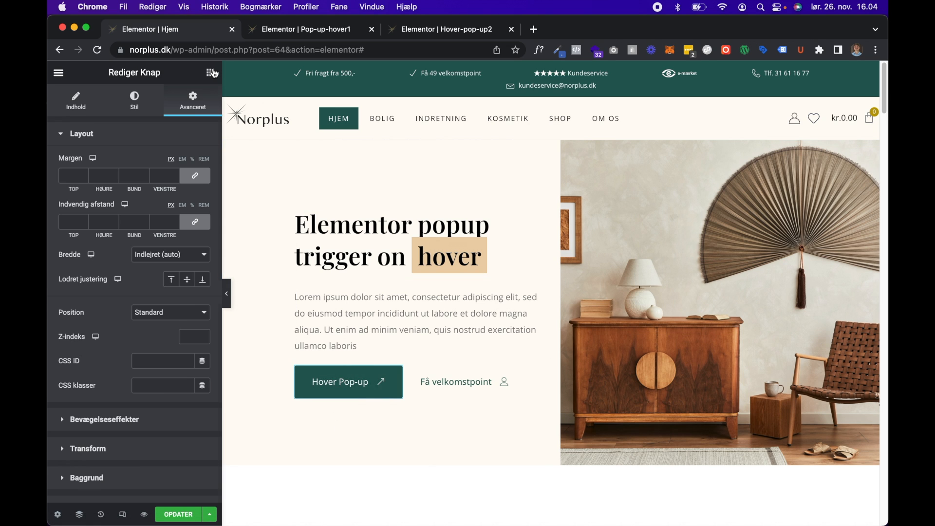
Step: Search widgets for HTML and place an HTML widget below the intro text
{"action": "left_click", "coordinate": [210, 72]}
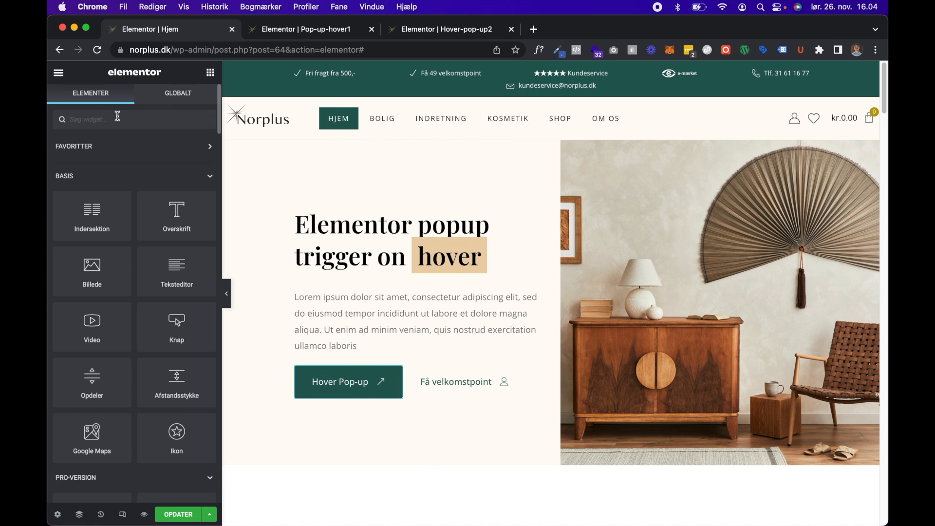
{"action": "type", "text": "hm"}
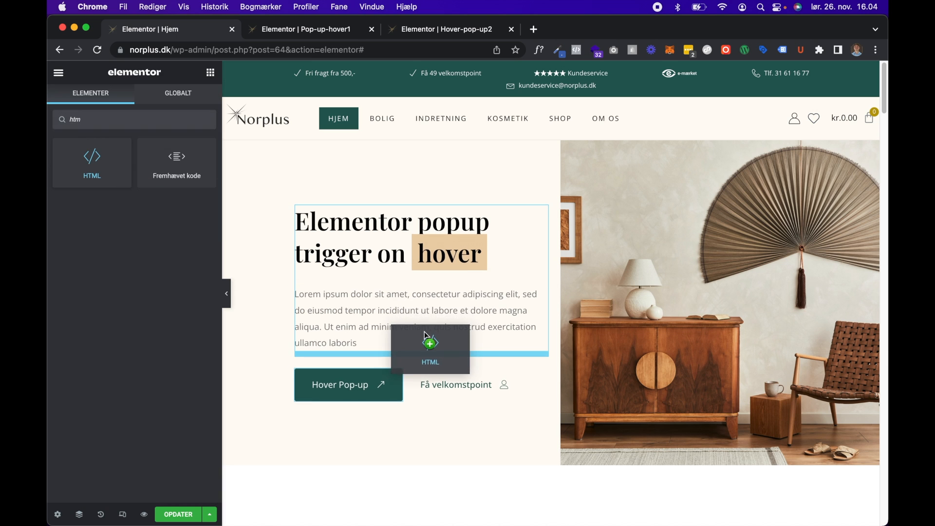
{"action": "left_click", "coordinate": [430, 343]}
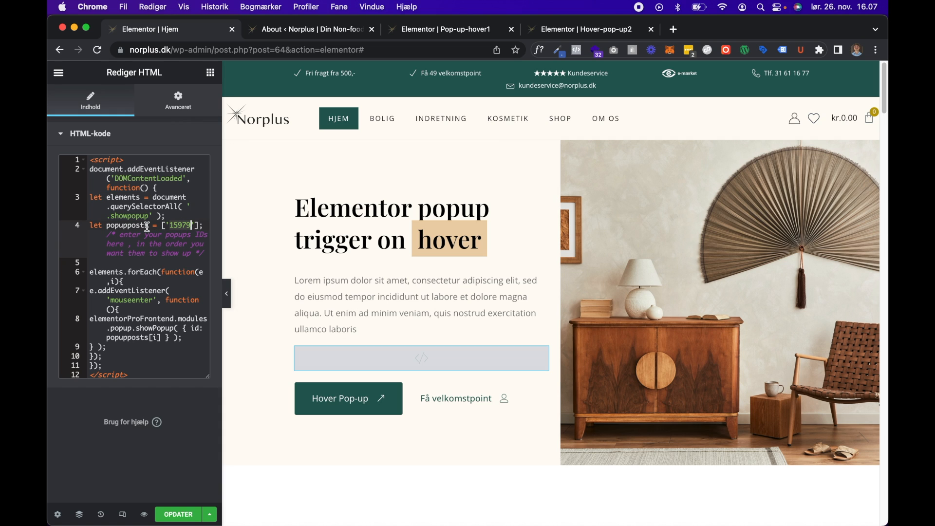
{"action": "mouse_move", "coordinate": [265, 29]}
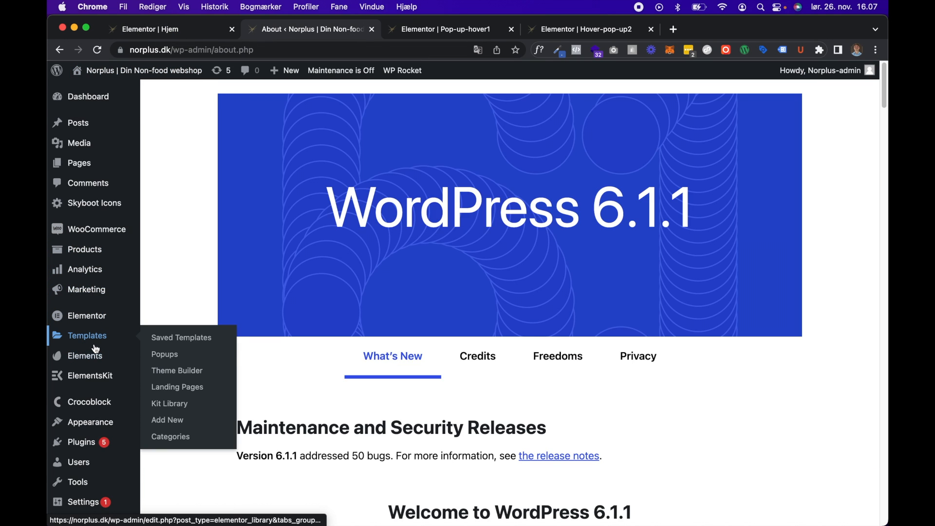
Step: Select and copy ID 542 from Hover-pop-up2's shortcode in the Popups list
{"action": "left_click", "coordinate": [164, 354]}
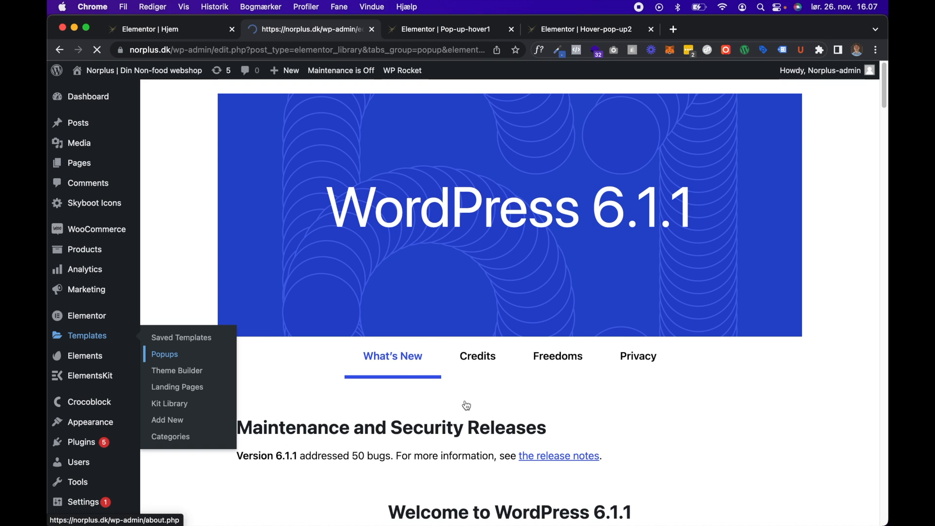
{"action": "left_click", "coordinate": [164, 353]}
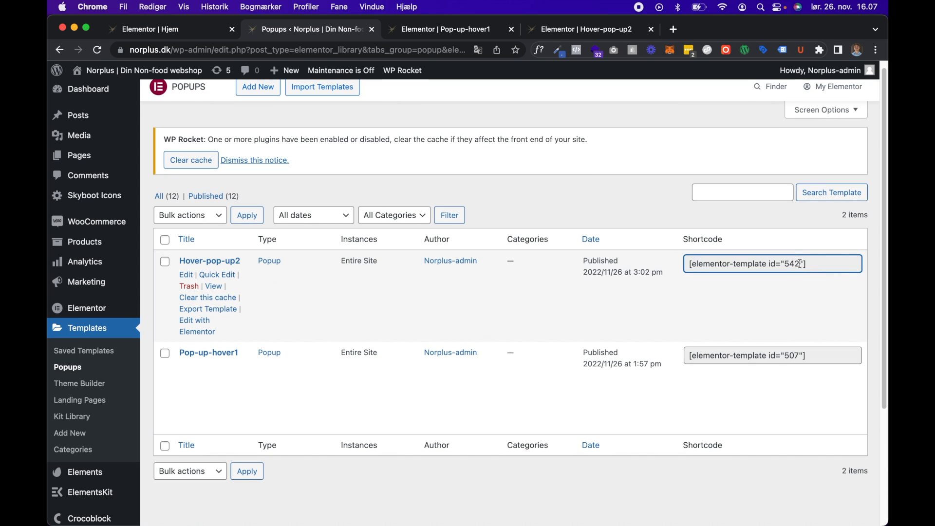
{"action": "double_click", "coordinate": [789, 263]}
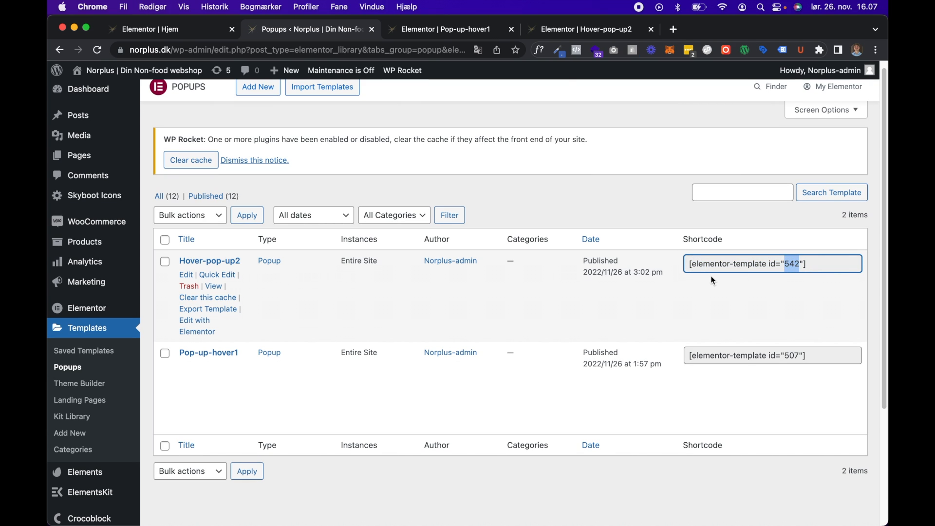
{"action": "left_click", "coordinate": [167, 29]}
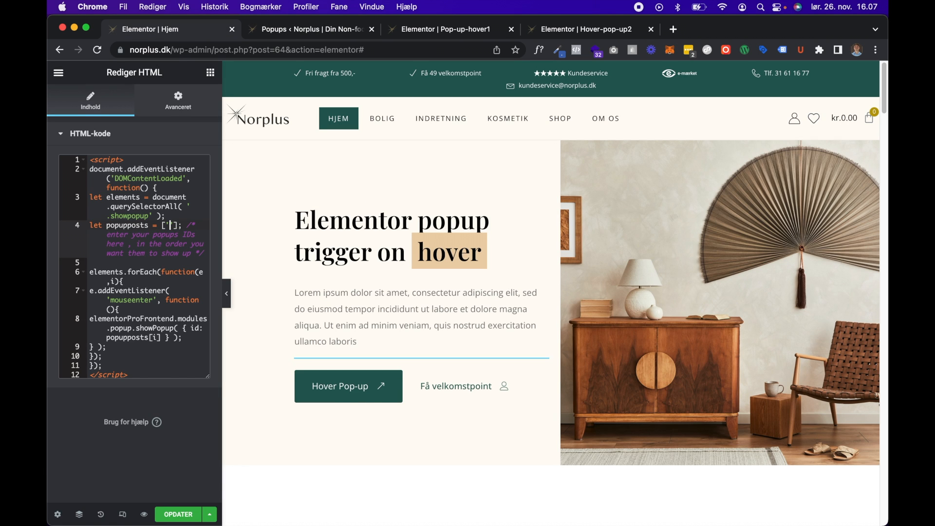
Step: Type 542 into the script's popupposts array in place of 15979
{"action": "type", "text": "542"}
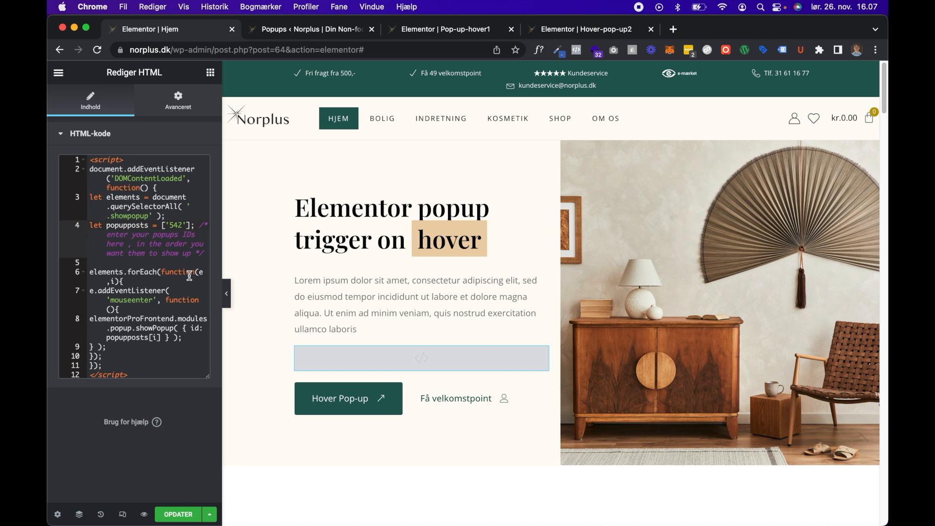
{"action": "mouse_move", "coordinate": [158, 274]}
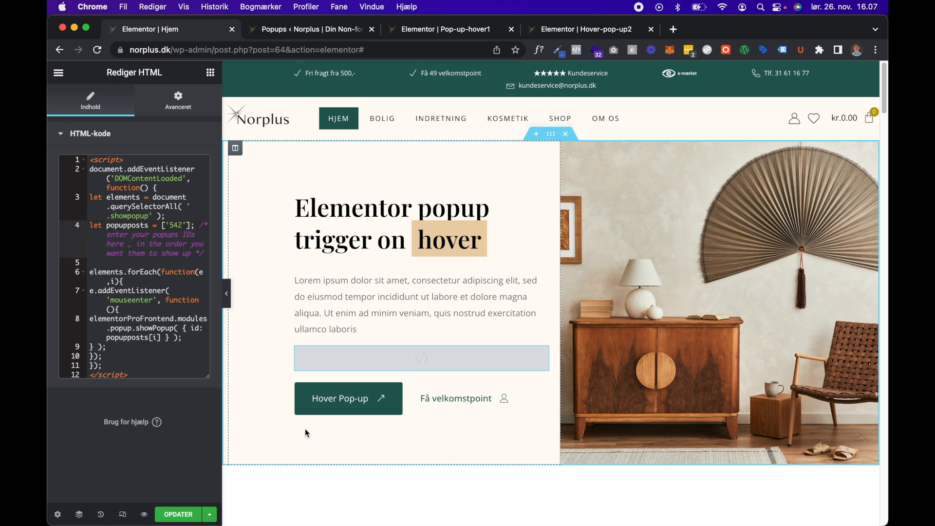
Step: Open the Hover Pop-up button's CSS Classes field, checking the class name in the script
{"action": "left_click", "coordinate": [186, 225]}
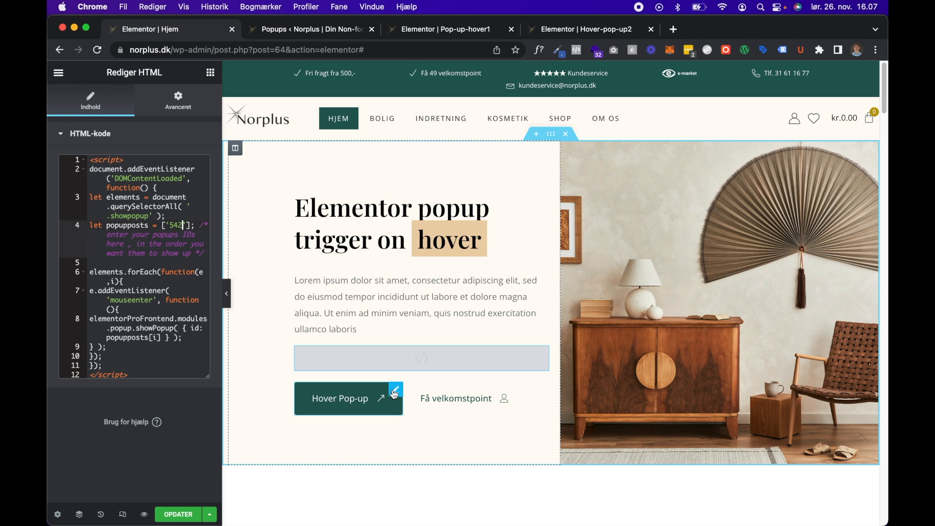
{"action": "left_click", "coordinate": [395, 389]}
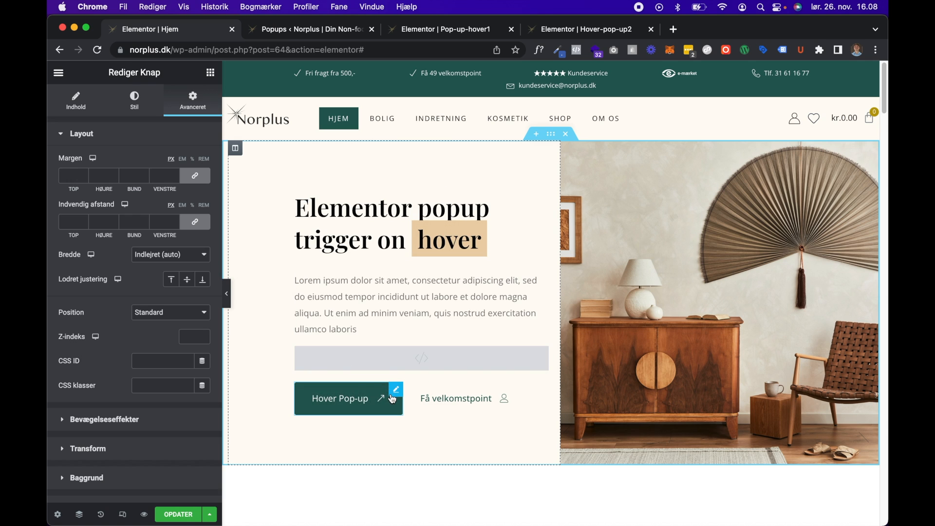
{"action": "mouse_move", "coordinate": [206, 403]}
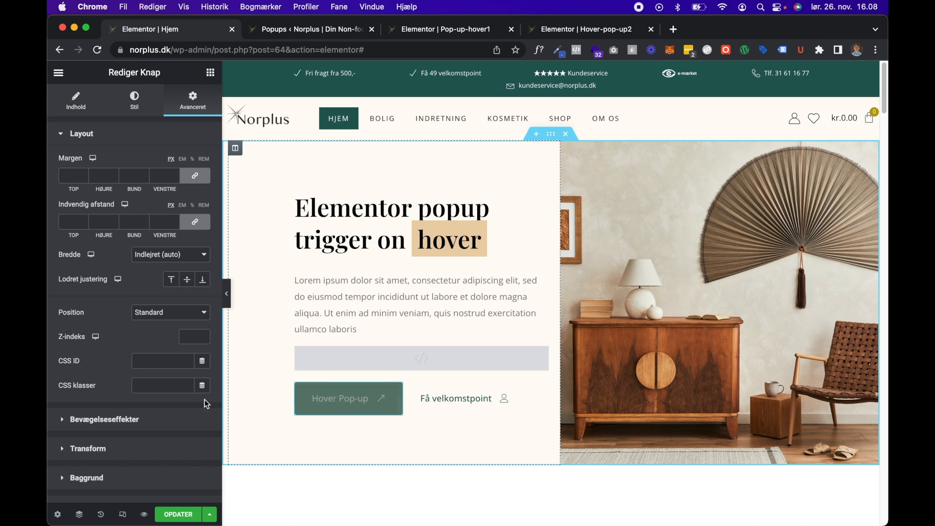
{"action": "double_click", "coordinate": [76, 386]}
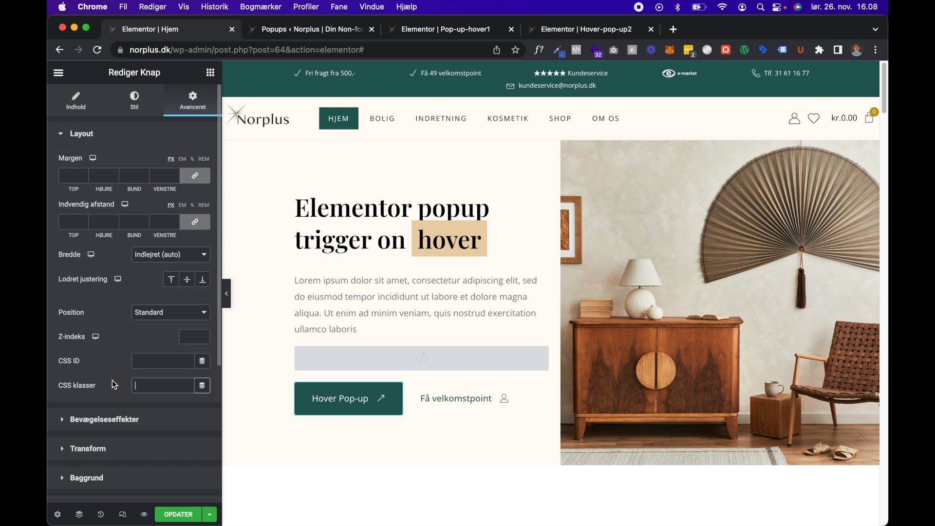
{"action": "left_click", "coordinate": [421, 358]}
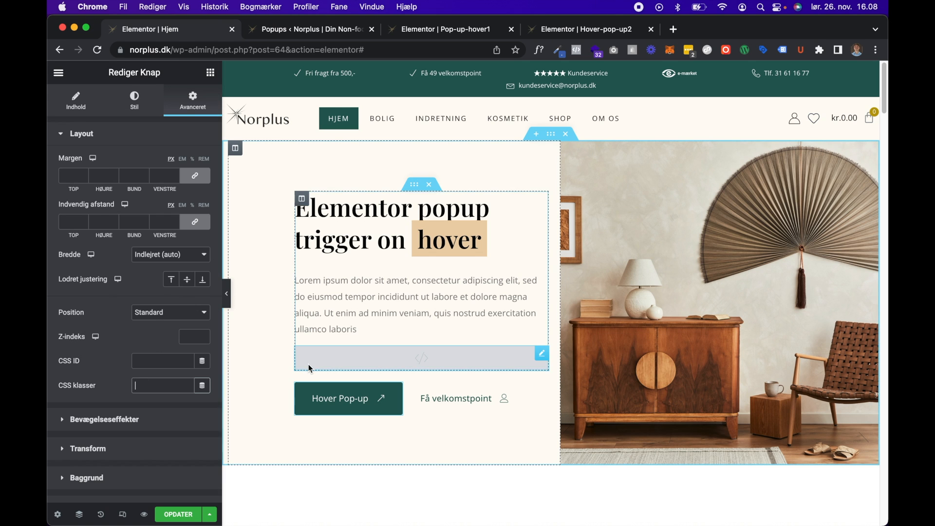
{"action": "left_click", "coordinate": [421, 358]}
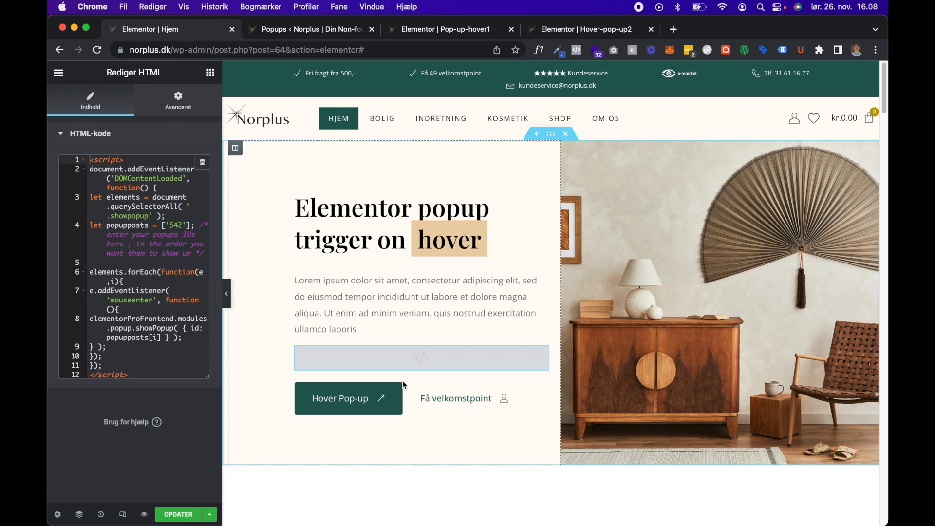
{"action": "left_click", "coordinate": [340, 398]}
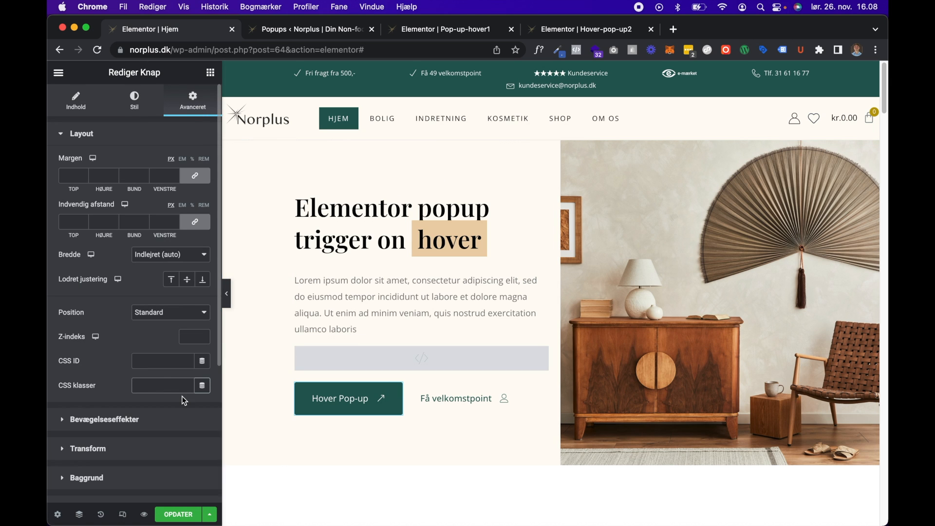
Step: Enter showpopup as the button's CSS class and update the home page
{"action": "type", "text": "showpopup"}
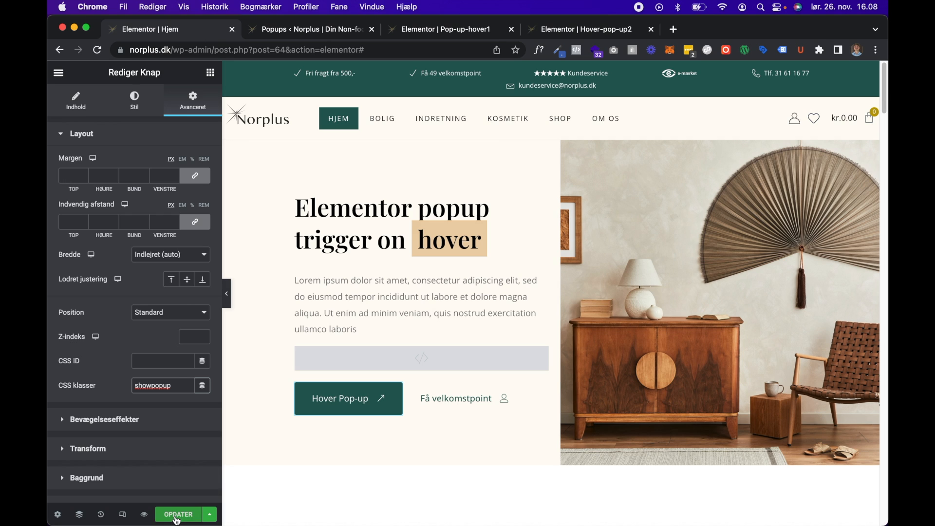
{"action": "left_click", "coordinate": [178, 514]}
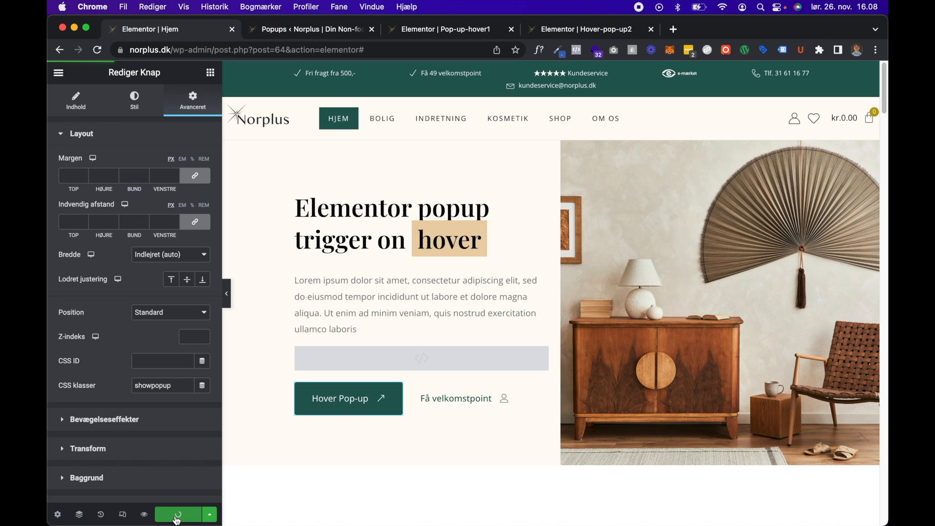
{"action": "left_click", "coordinate": [178, 514]}
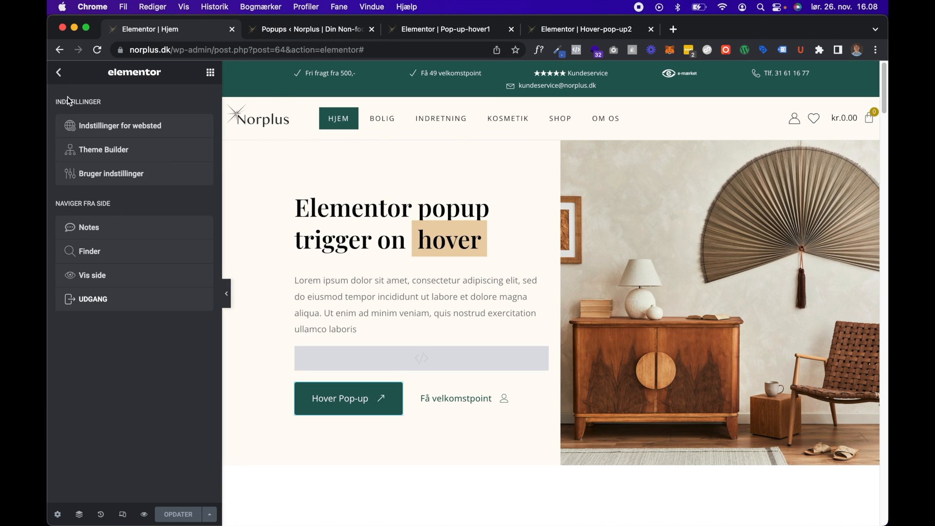
Step: View the live Norplus page and hover Hover Pop-up to confirm the Let's Collaborate popup
{"action": "left_click", "coordinate": [92, 274]}
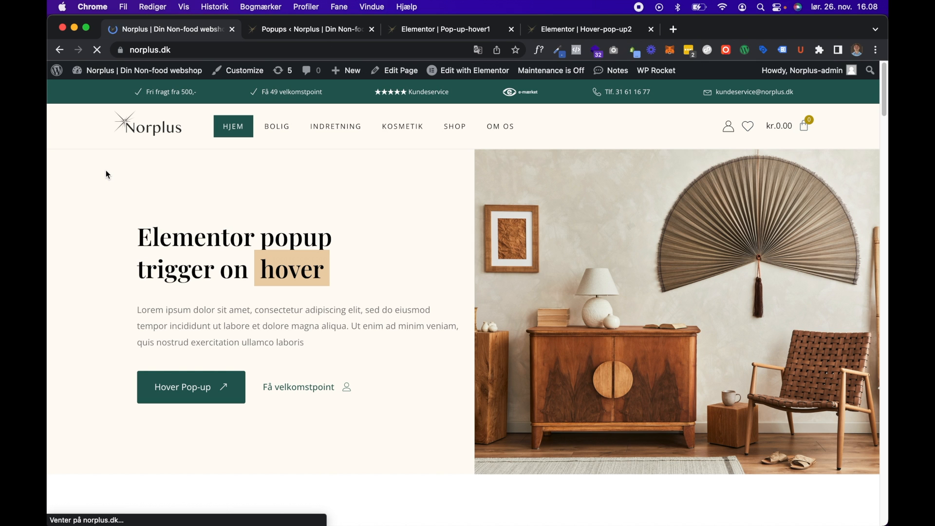
{"action": "mouse_move", "coordinate": [190, 387]}
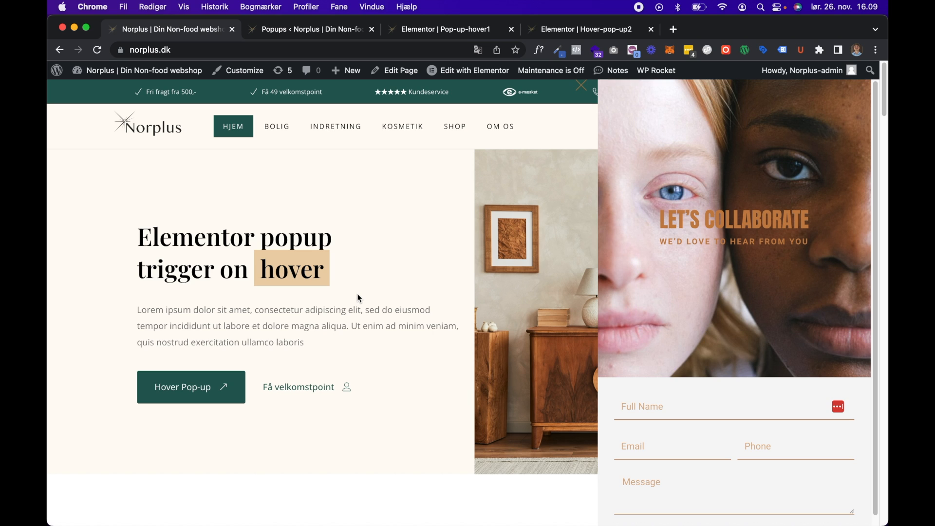
{"action": "mouse_move", "coordinate": [193, 325]}
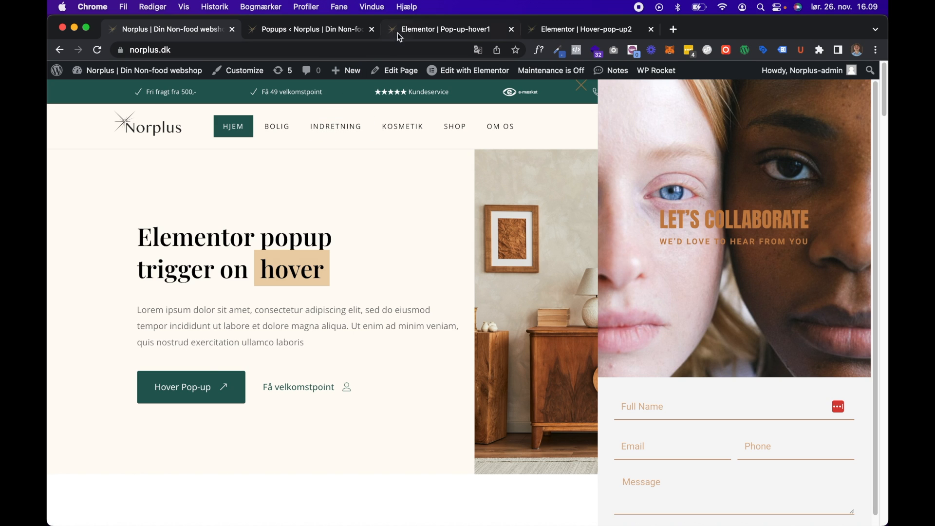
{"action": "left_click", "coordinate": [474, 70]}
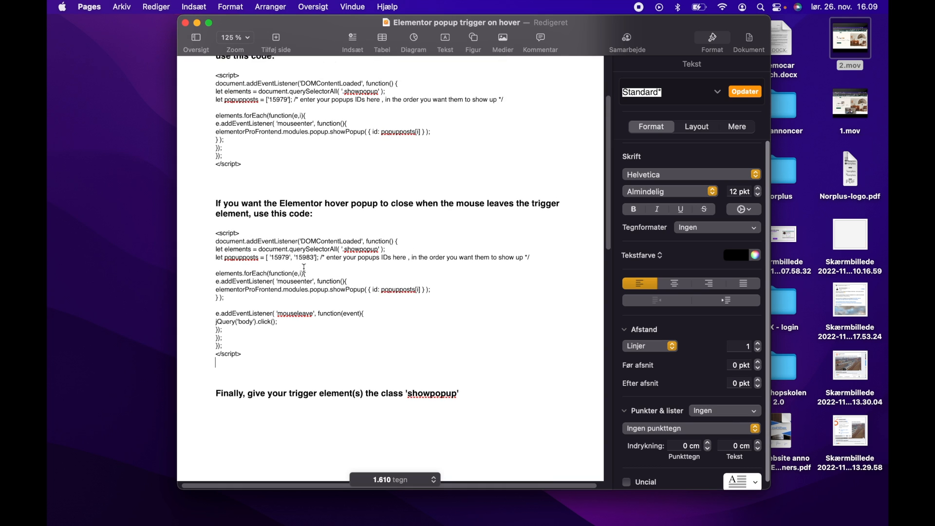
Step: Select the mouseleave version of the hover script in the Pages guide
{"action": "left_click_drag", "start_coordinate": [216, 224], "coordinate": [246, 353]}
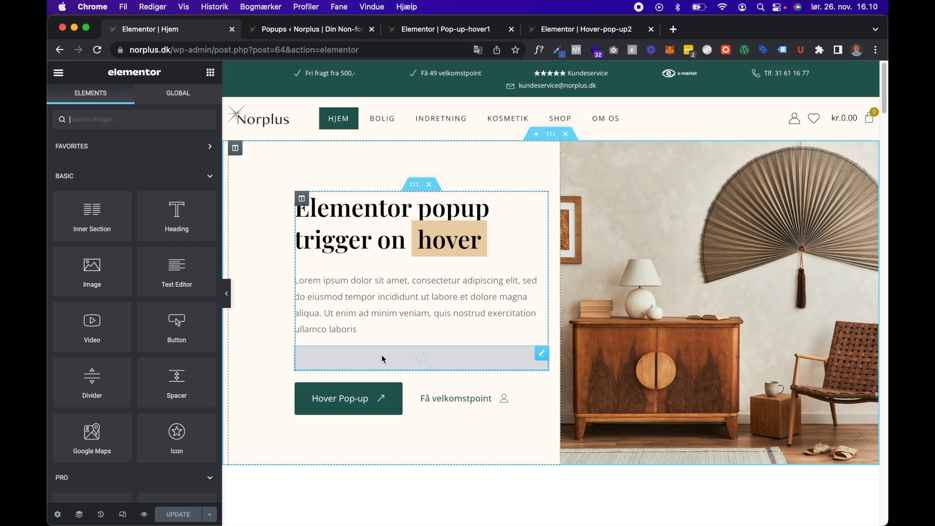
Step: Put the close-on-mouse-leave script in the HTML widget, with ID 15979 changed to 542
{"action": "left_click", "coordinate": [421, 358]}
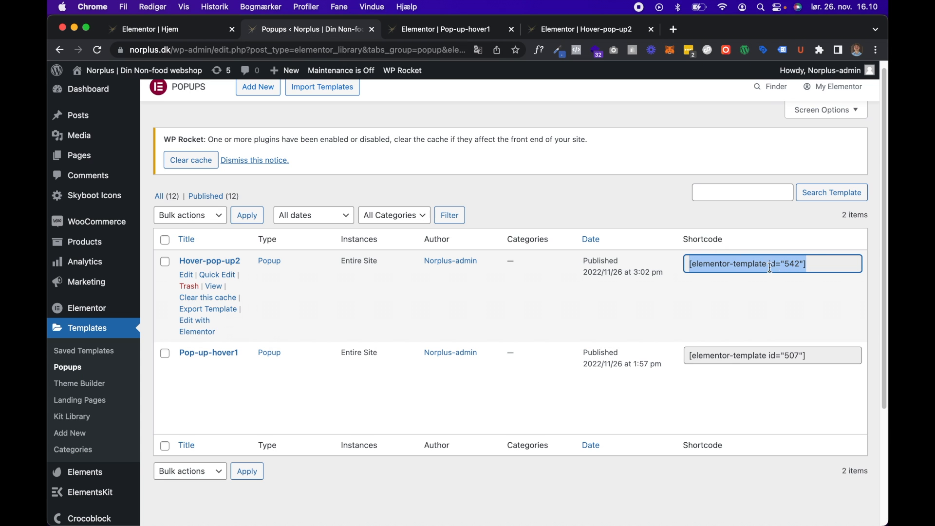
{"action": "left_click", "coordinate": [170, 29]}
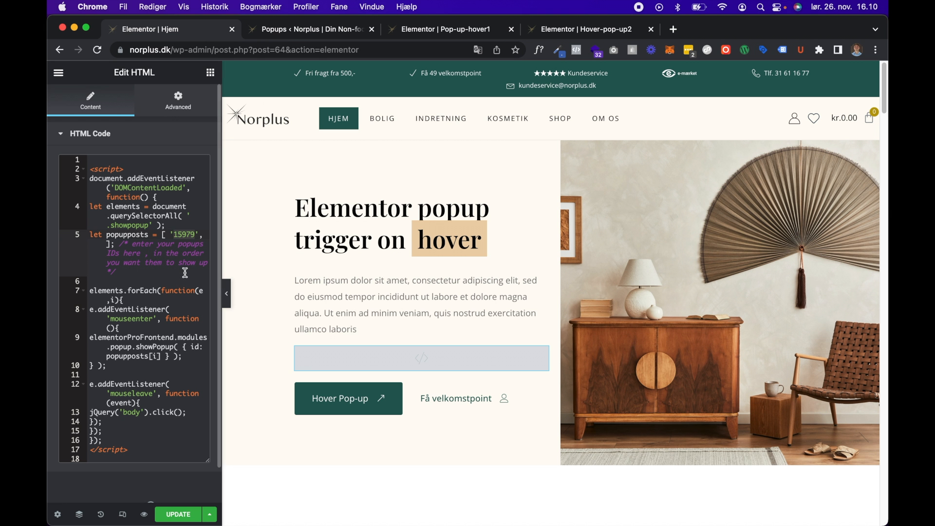
{"action": "type", "text": "542"}
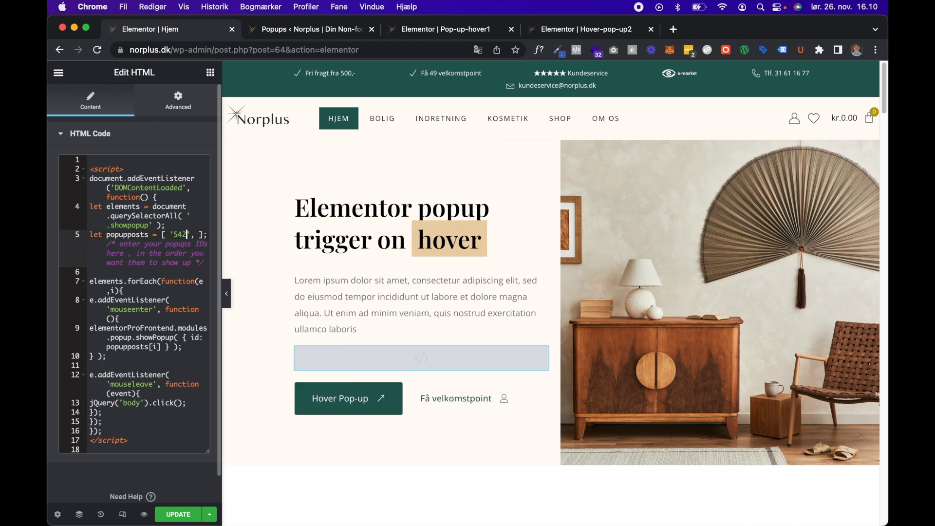
{"action": "left_click", "coordinate": [178, 514]}
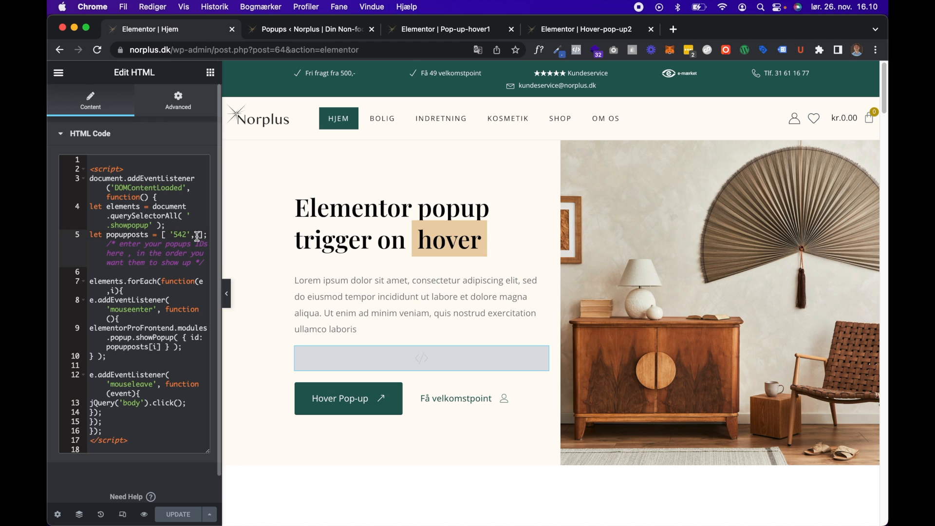
{"action": "double_click", "coordinate": [179, 233]}
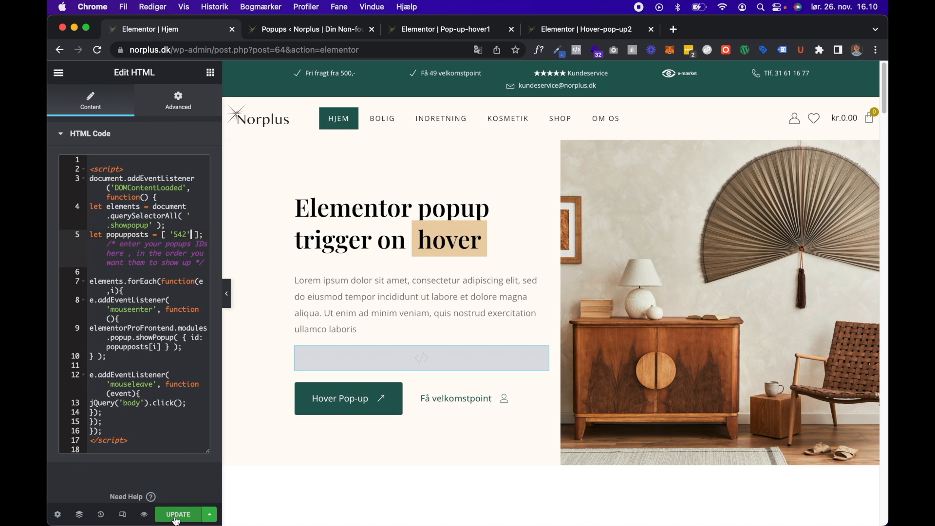
Step: Save the updated home page and open the live home page for testing
{"action": "left_click", "coordinate": [177, 514]}
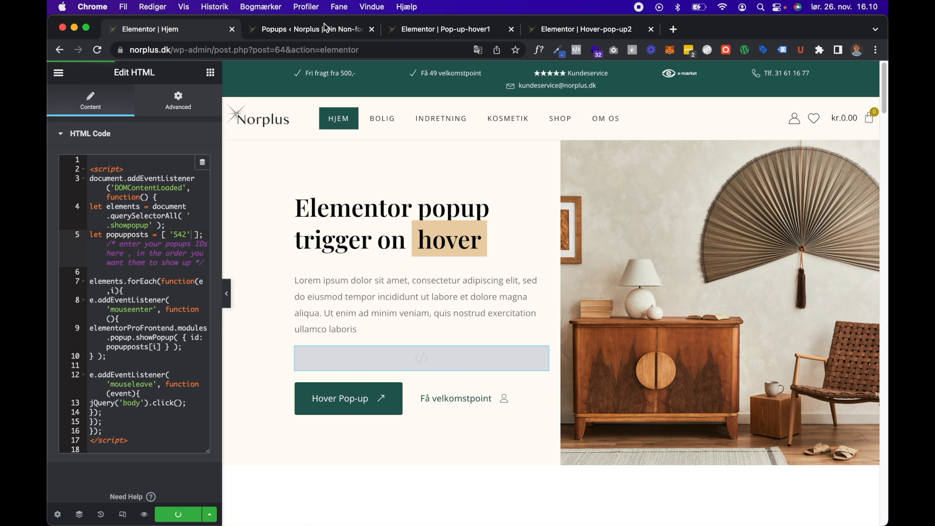
{"action": "left_click", "coordinate": [311, 29]}
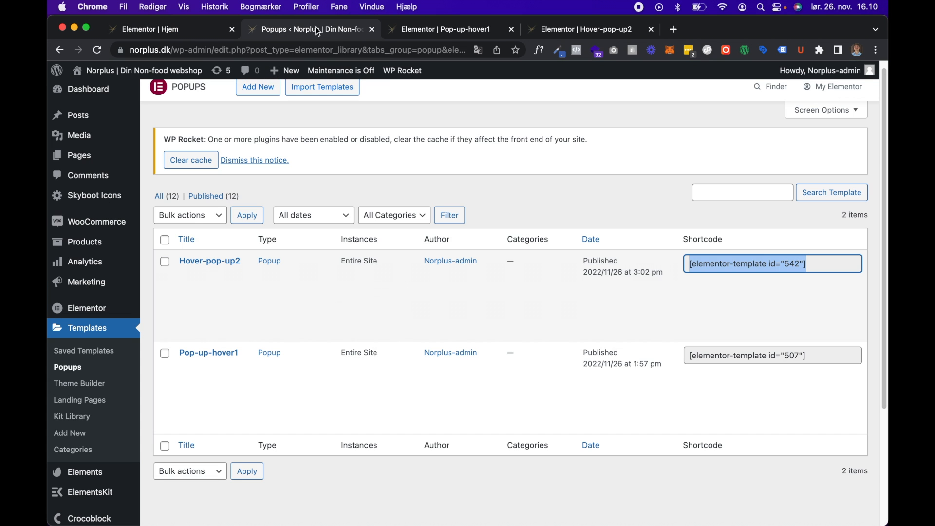
{"action": "left_click", "coordinate": [143, 29]}
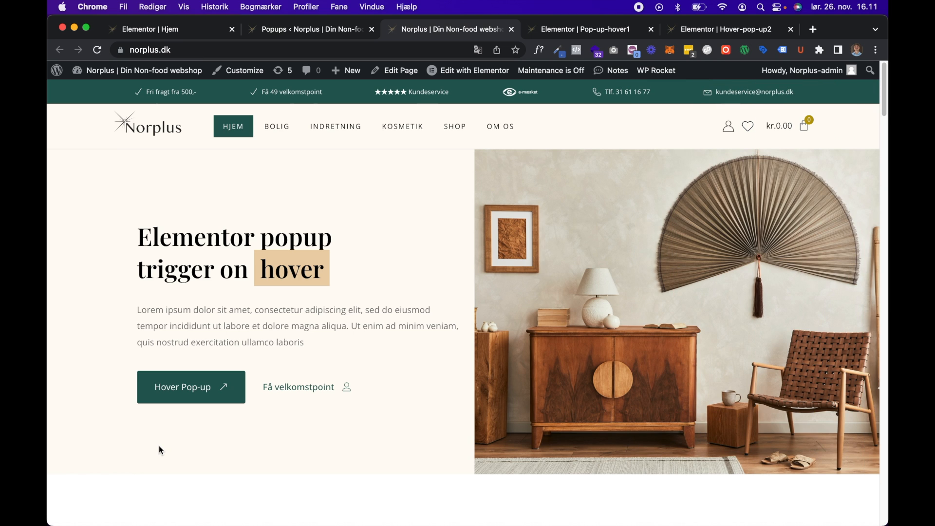
{"action": "mouse_move", "coordinate": [181, 386]}
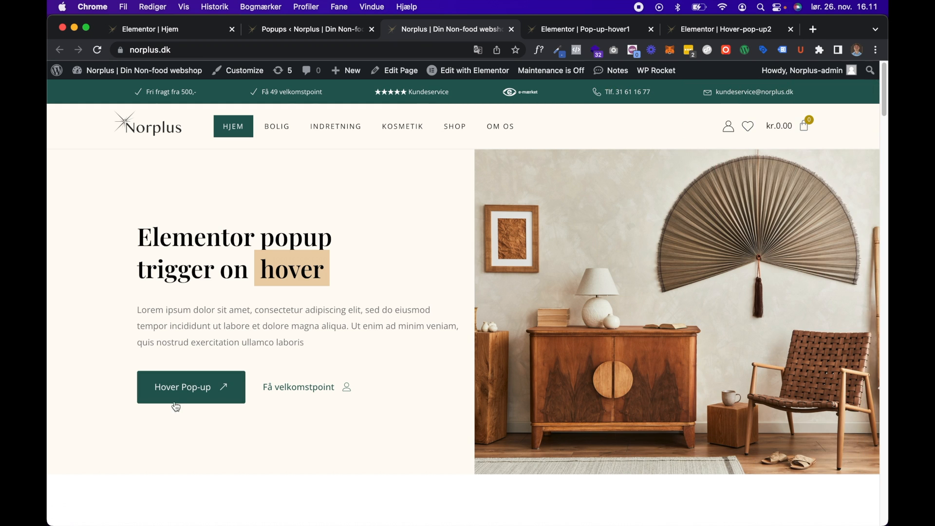
{"action": "mouse_move", "coordinate": [191, 387]}
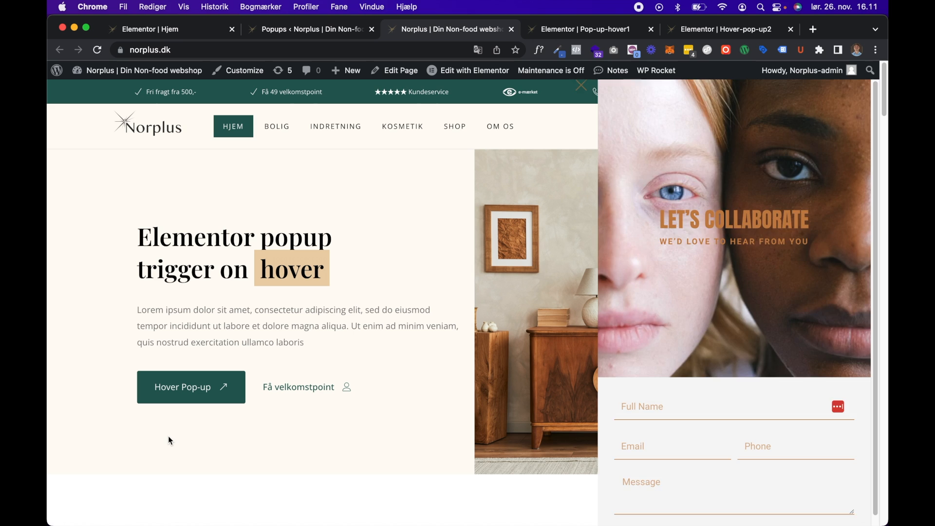
Step: Confirm the Let's Collaborate popup closes after moving the mouse off Hover Pop-up
{"action": "left_click", "coordinate": [581, 84]}
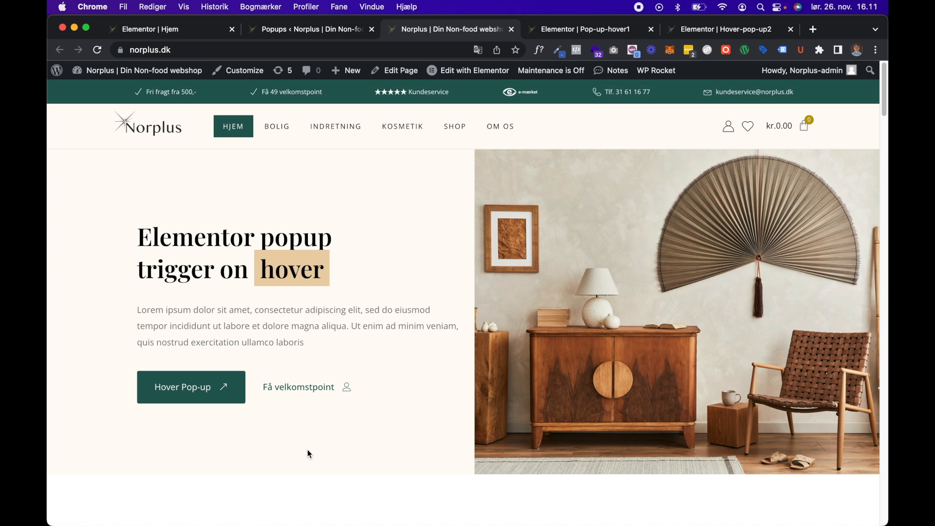